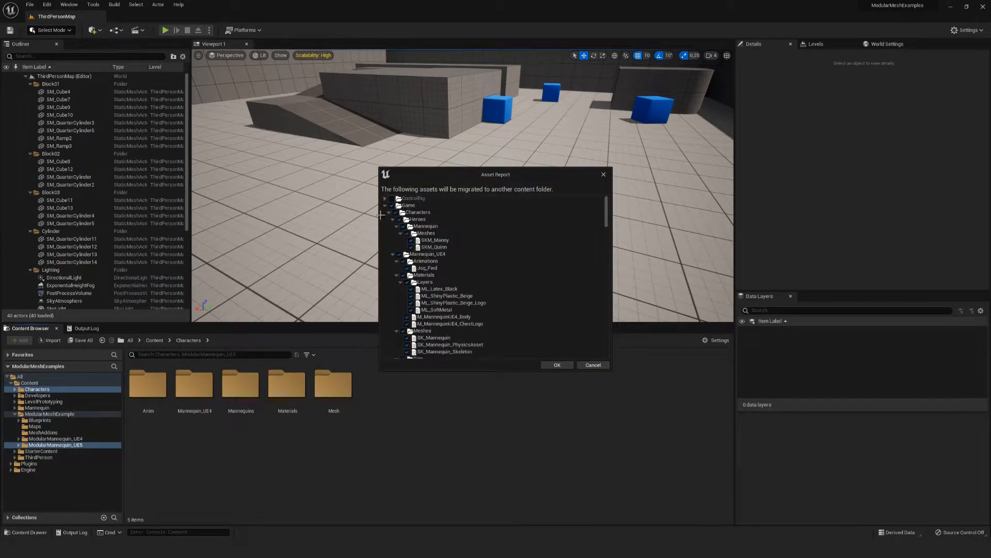
- Confirm the Asset Report to migrate the modular mannequin assets into the ALS project
click(556, 365)
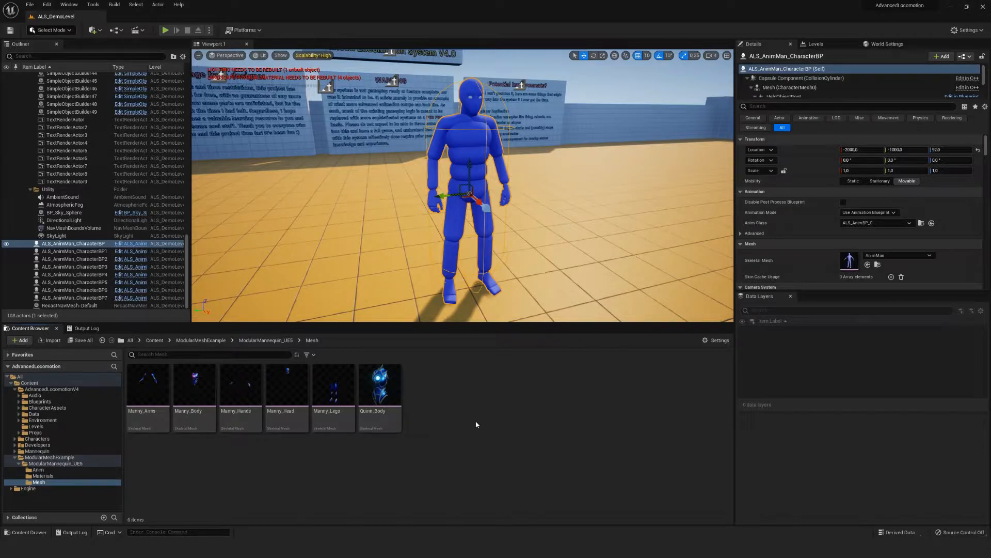
mouse_move(61, 469)
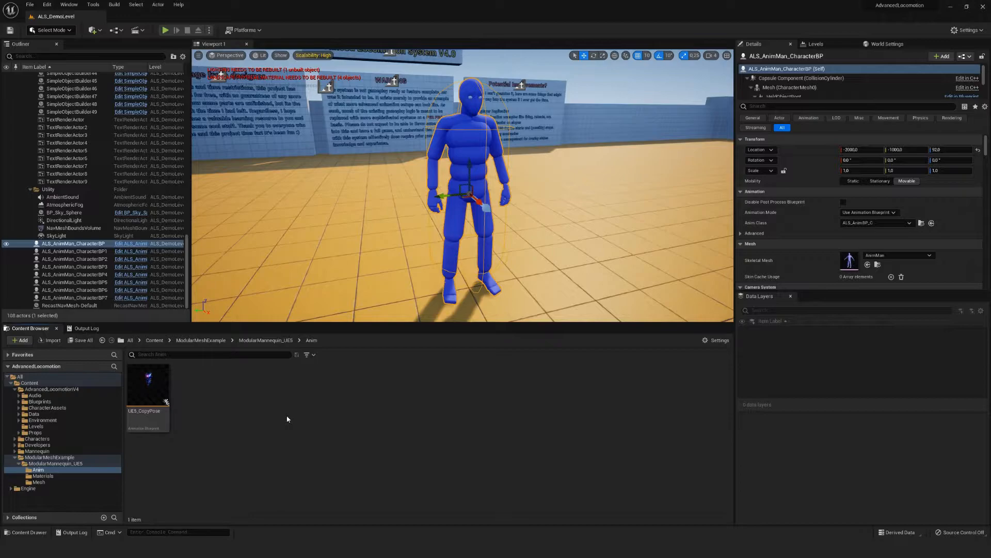
- Create an Animation Blueprint on the SK_Mannequin skeleton and name it UE4_to_UE5_Retarget
right_click(287, 419)
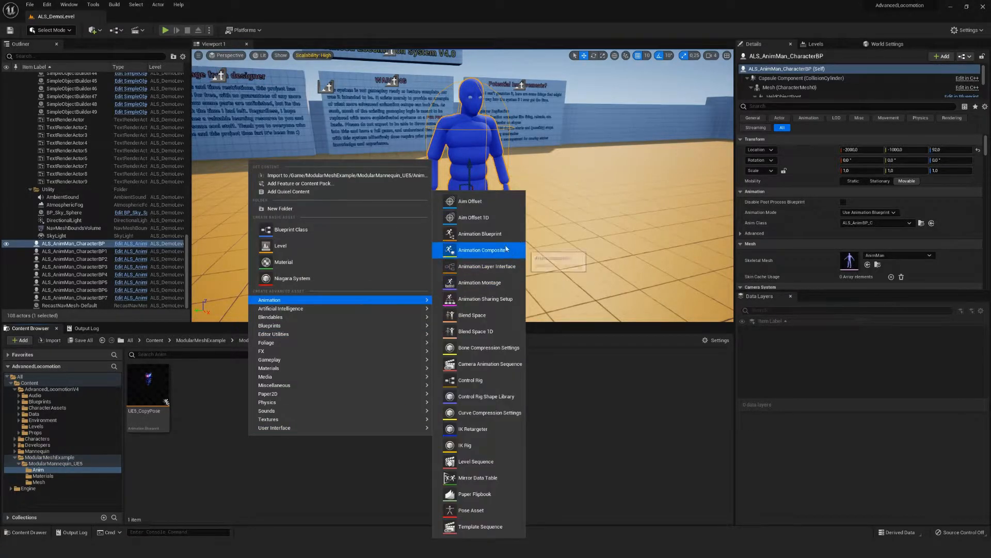
click(479, 233)
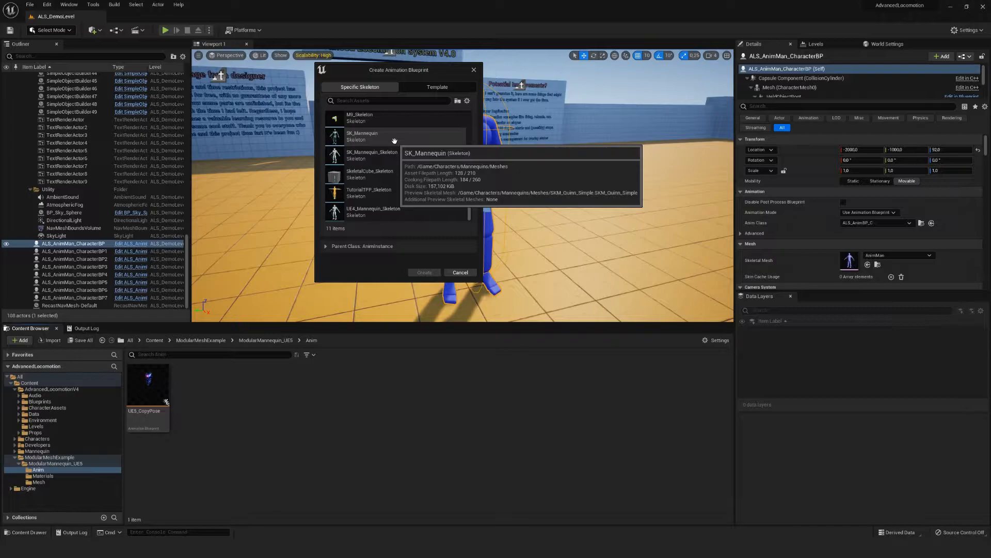
click(370, 137)
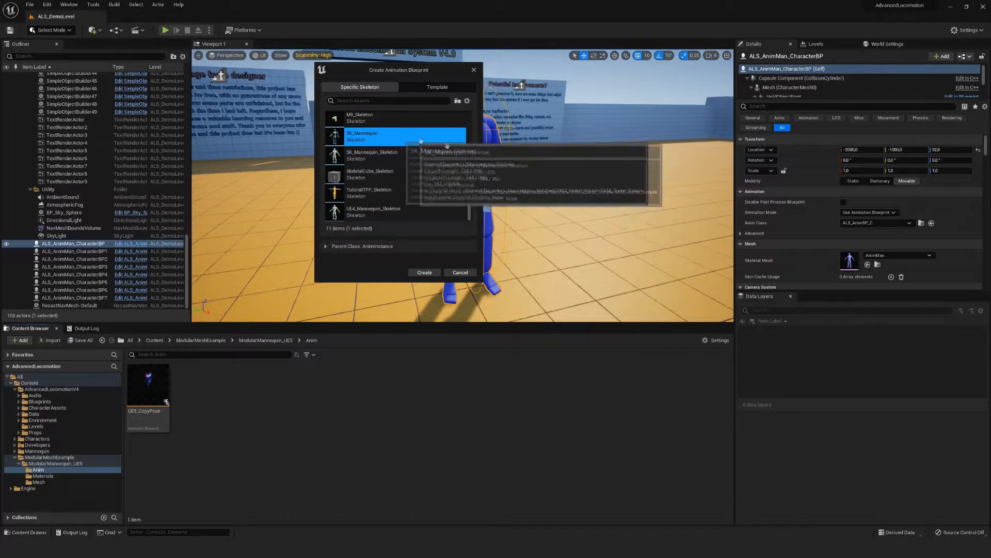
click(424, 271)
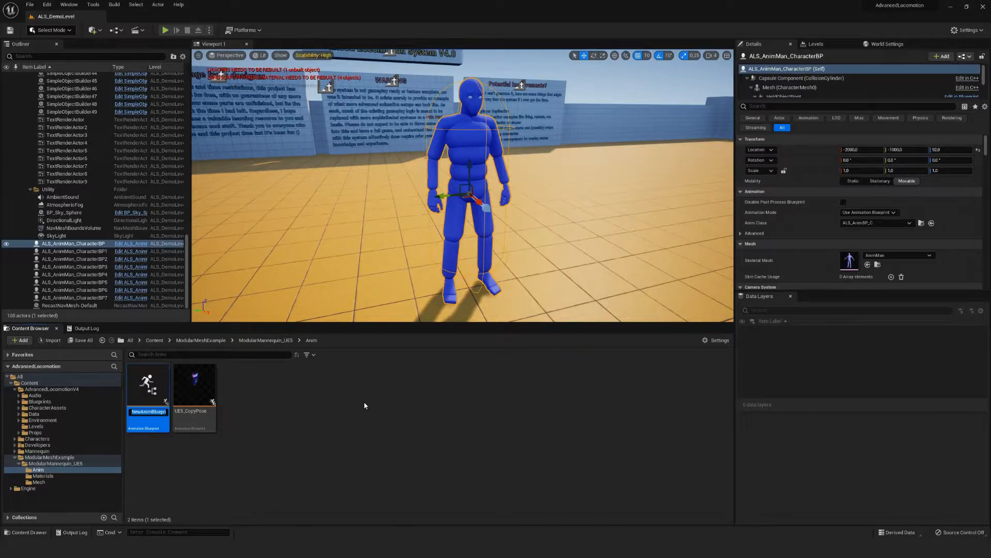
double_click(147, 411)
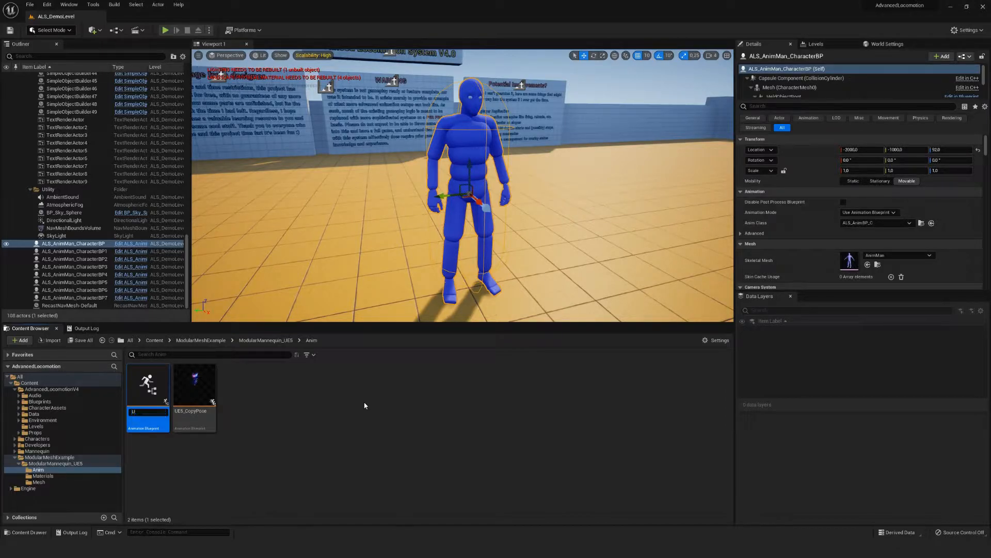
text(UE4_to_UE5_Retarget)
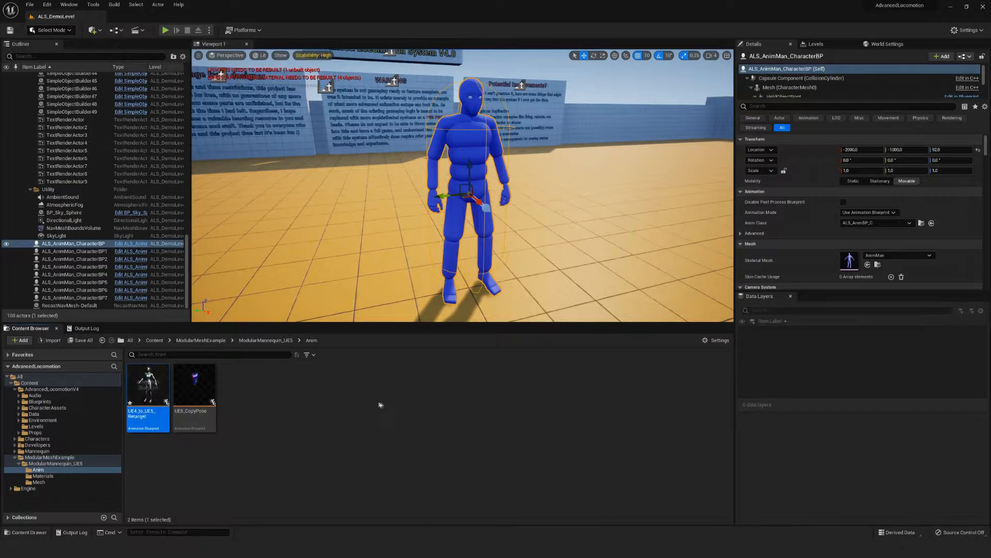
mouse_move(148, 385)
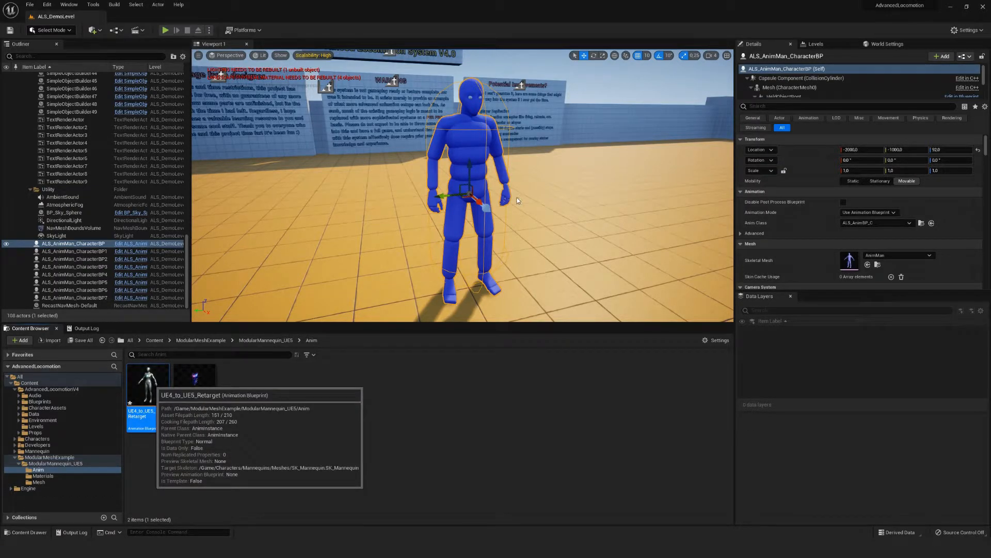
- Feed Output Pose from a Retarget Pose From Mesh node and choose its IK Retargeter asset
double_click(141, 385)
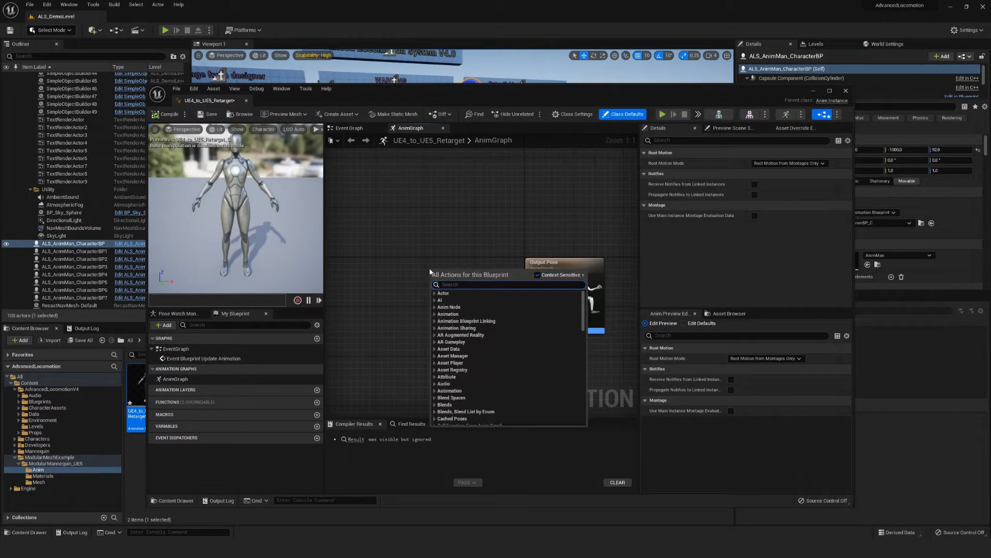
text(retarget)
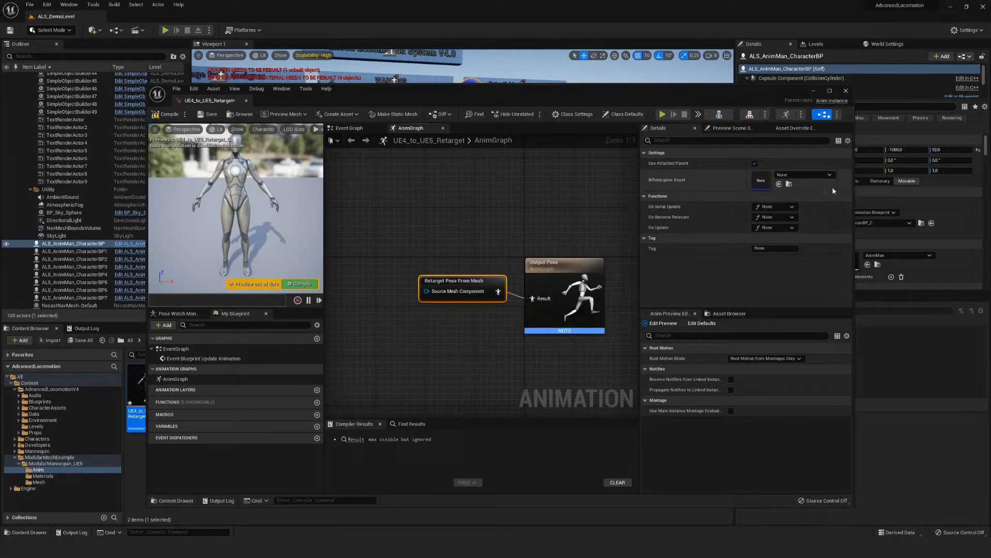
click(831, 175)
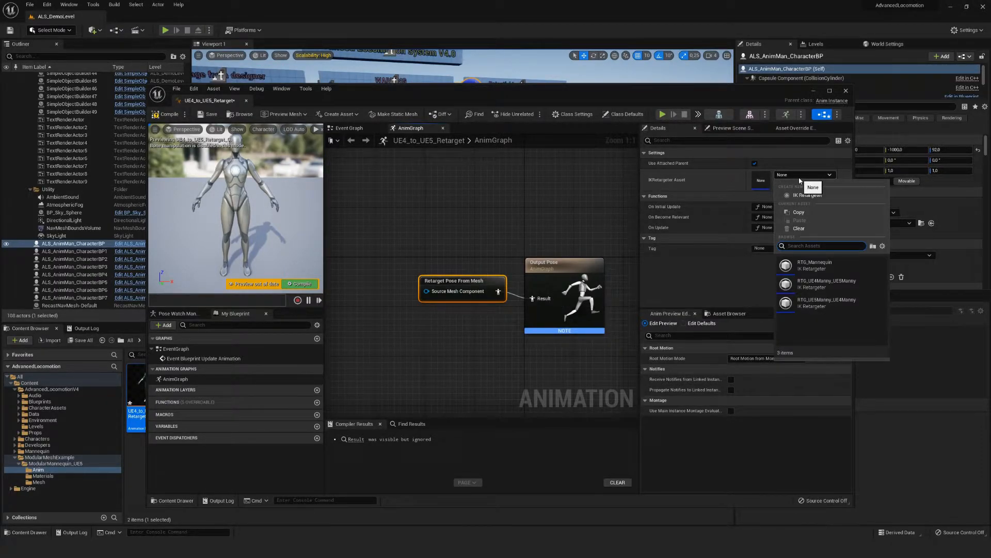
mouse_move(857, 204)
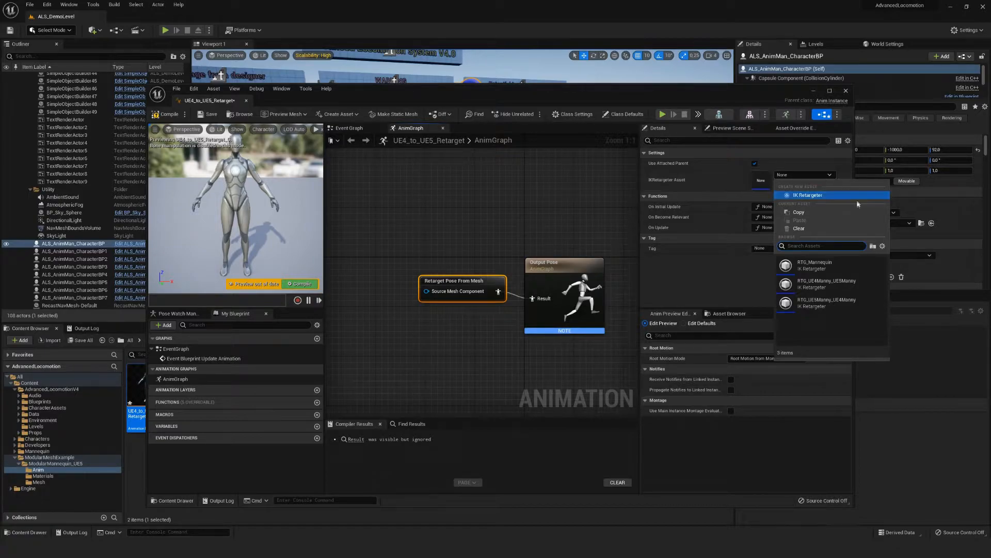
mouse_move(819, 283)
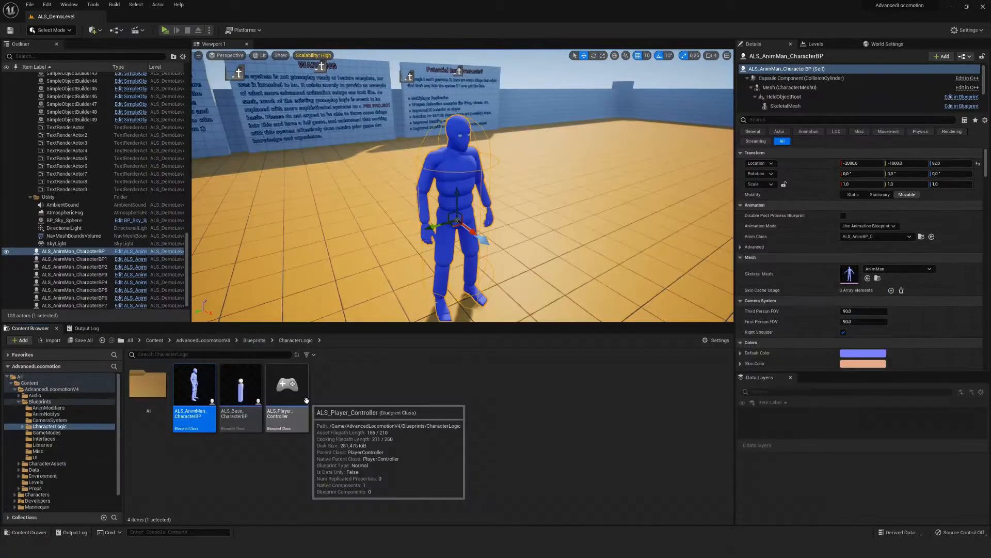
mouse_move(402, 373)
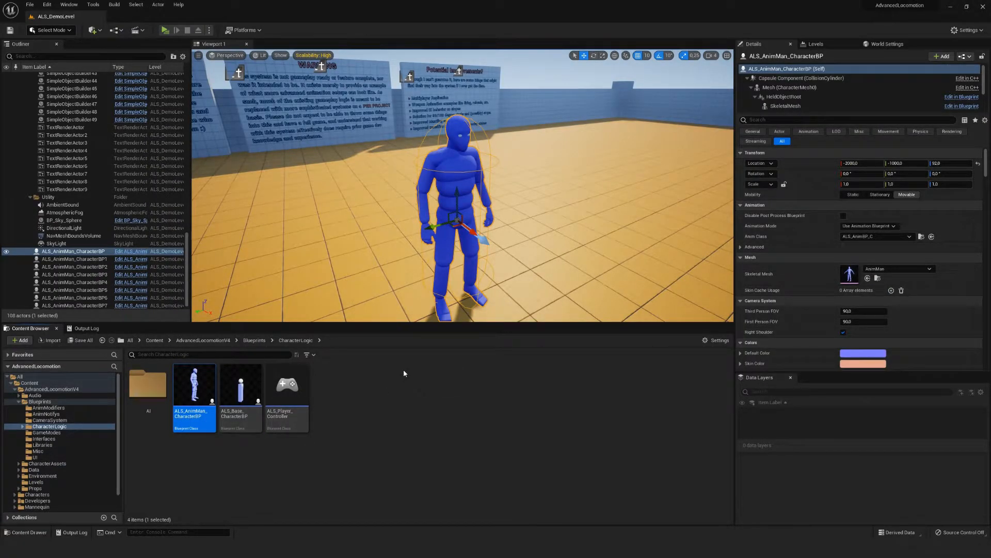
- Derive child blueprint ALS_AnimMan_Modular from ALS_AnimMan_CharacterBP and open it
right_click(194, 388)
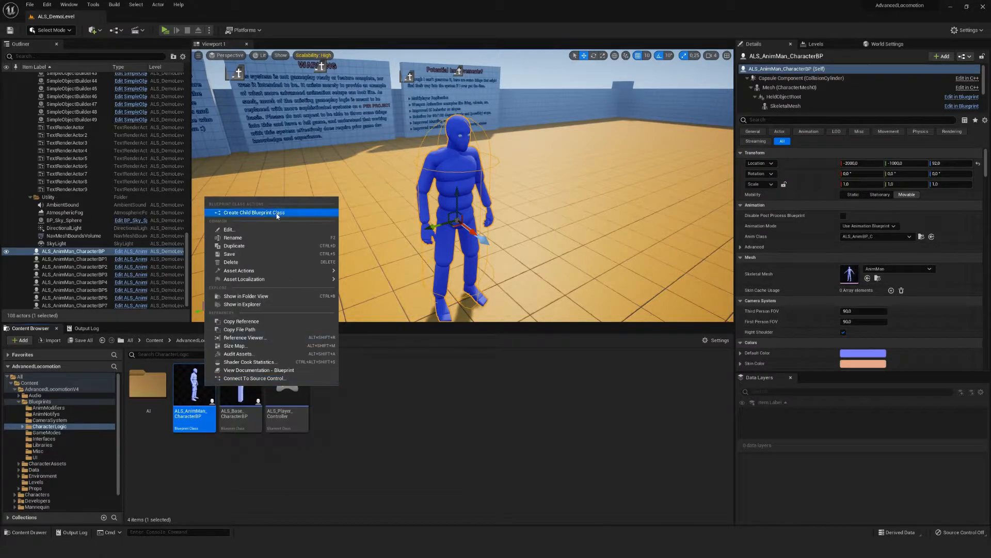
click(255, 212)
text(ALS_AnimMan_Modular)
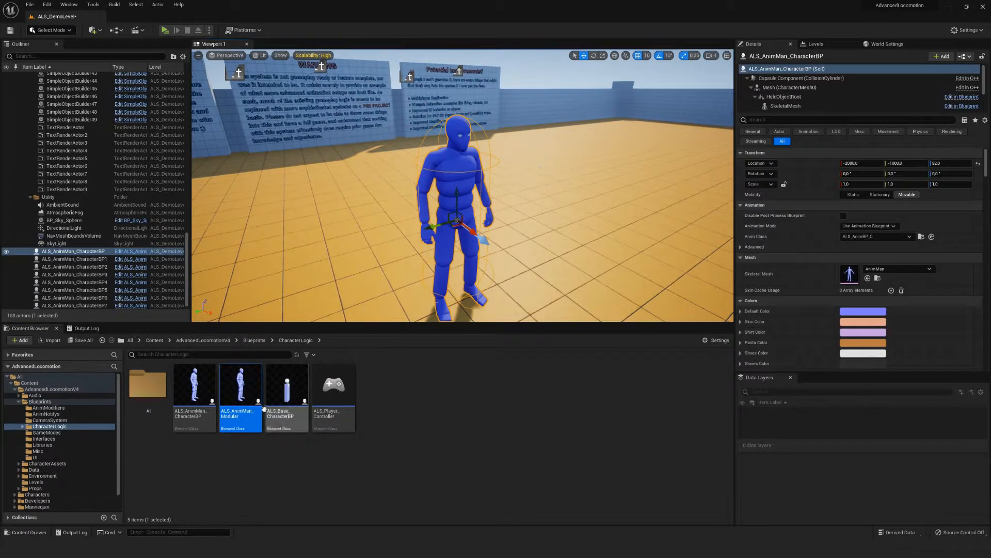
double_click(241, 384)
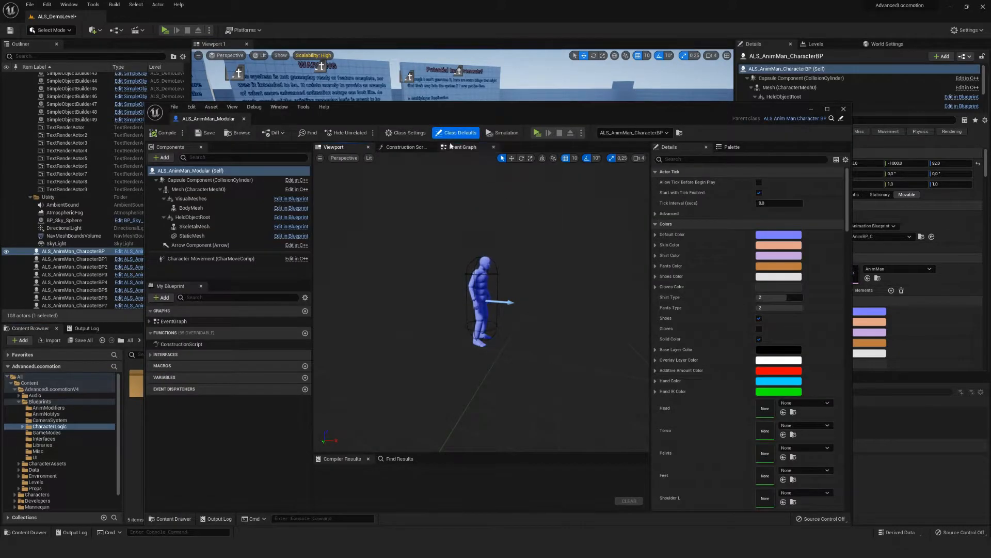
- Add an Add Modular Meshes node after Parent BeginPlay wired to ModularMesh and Mesh
click(161, 157)
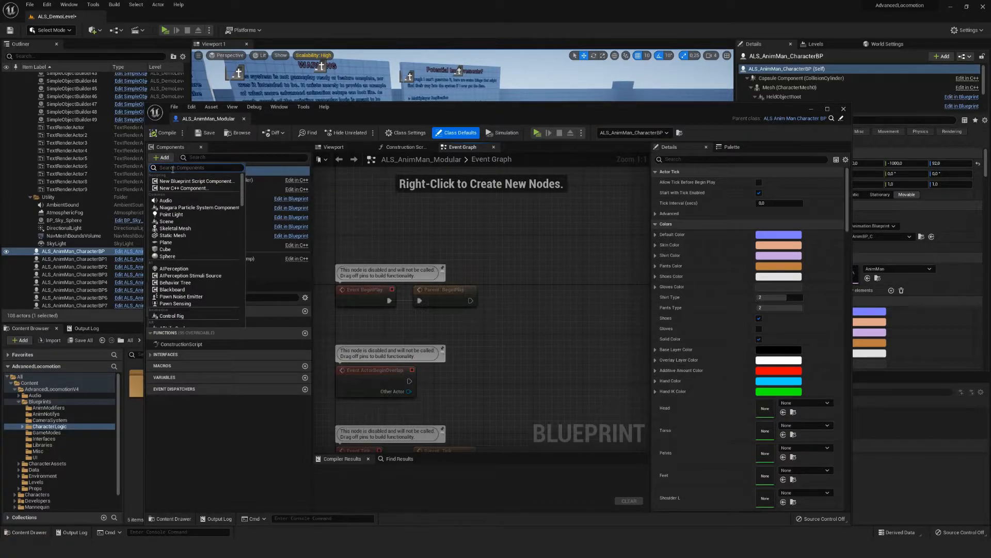
text(modularMesh)
text(add mod)
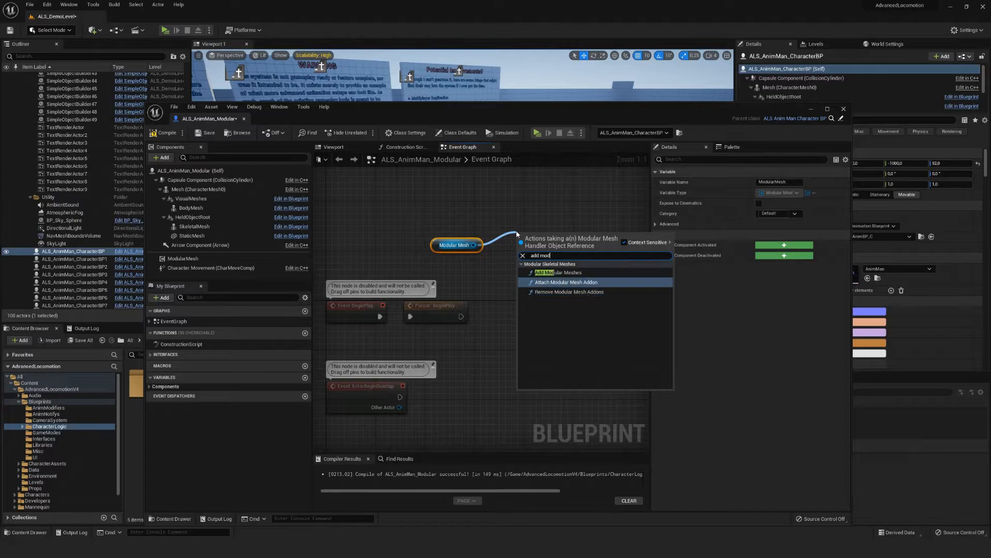
click(565, 271)
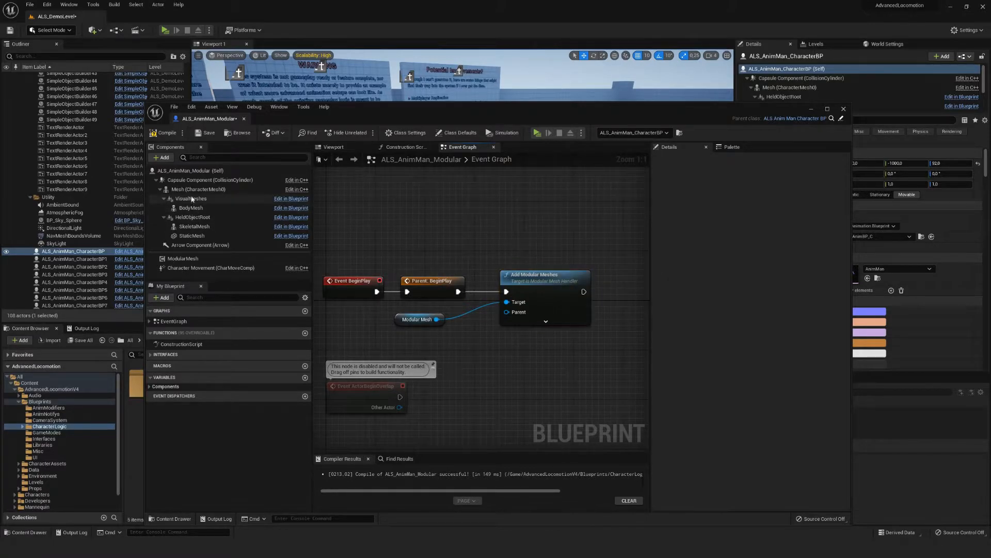
click(425, 337)
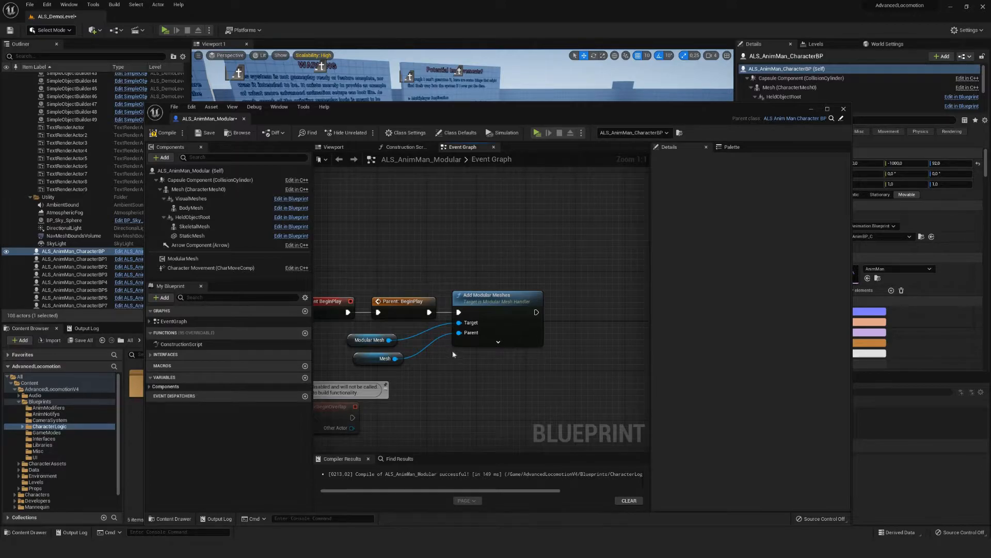
mouse_move(550, 246)
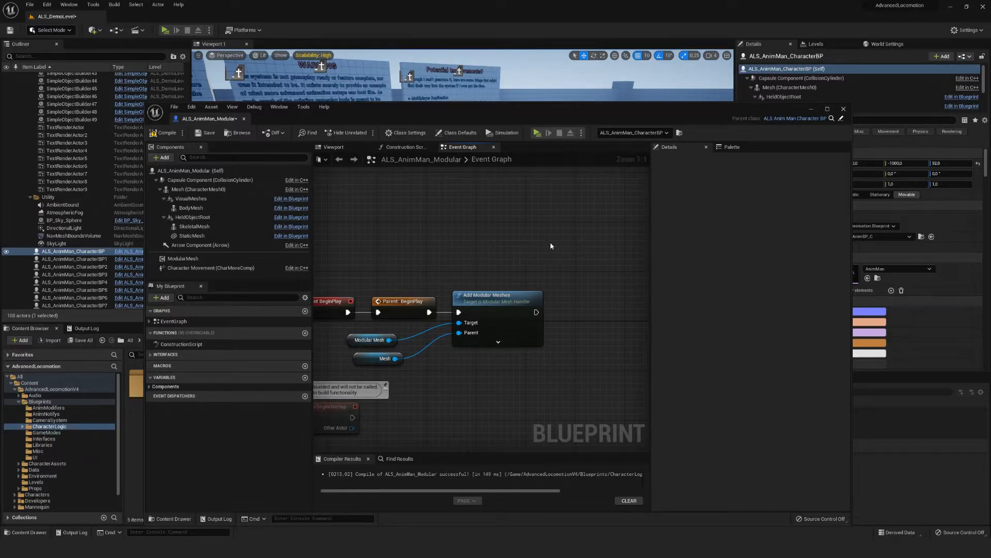
click(183, 258)
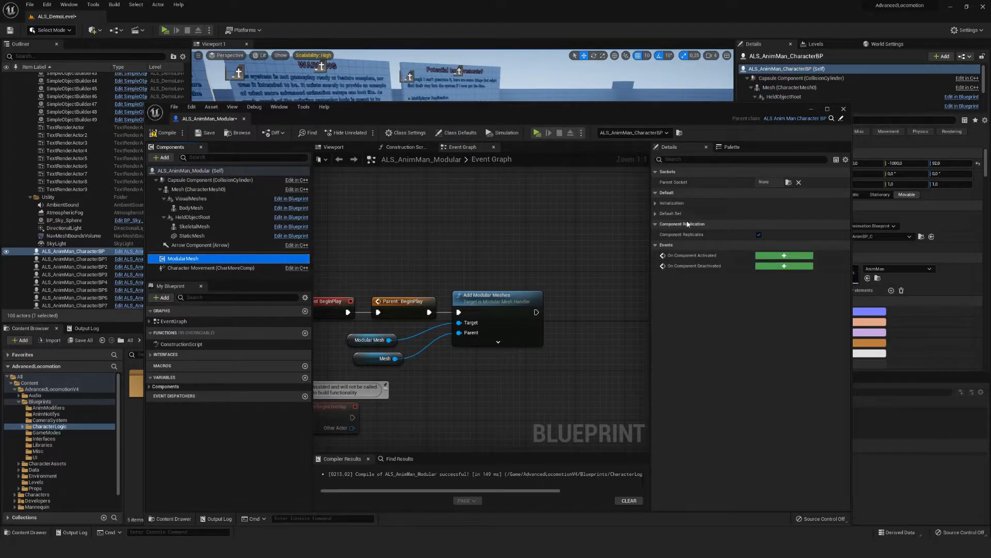
- Set the ModularMesh handler's Anim Class to UE4_to_UE5_Retarget and add a Default Set Meshes entry
click(657, 204)
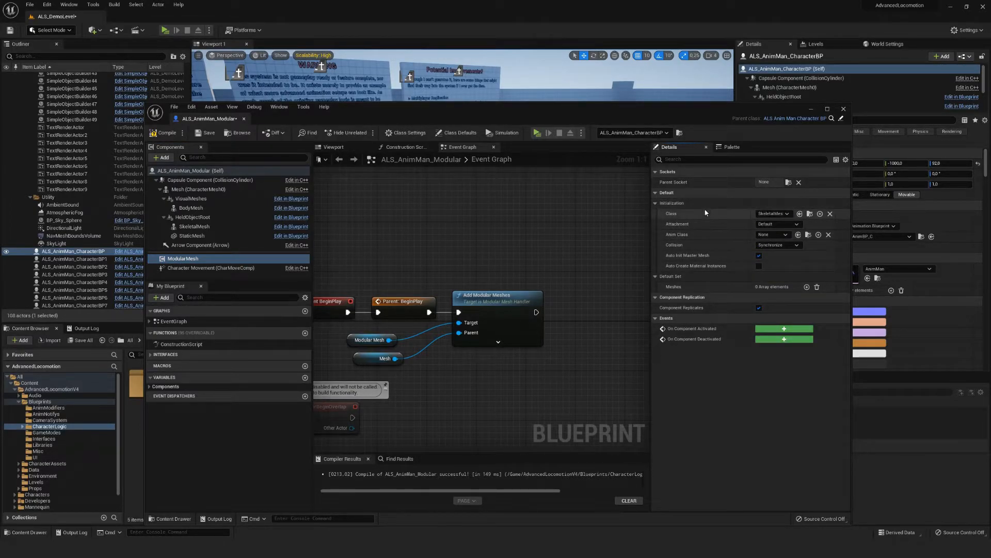
click(773, 235)
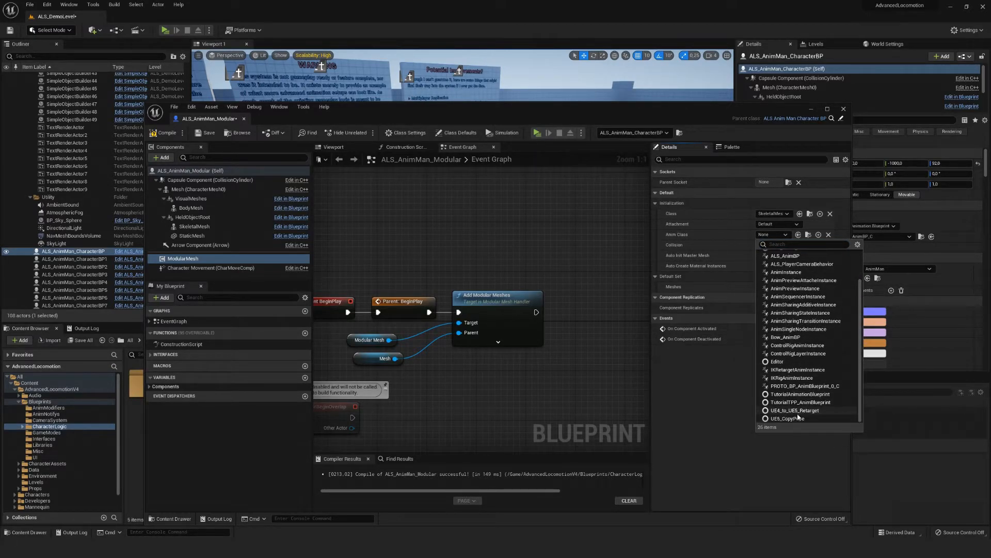
mouse_move(793, 410)
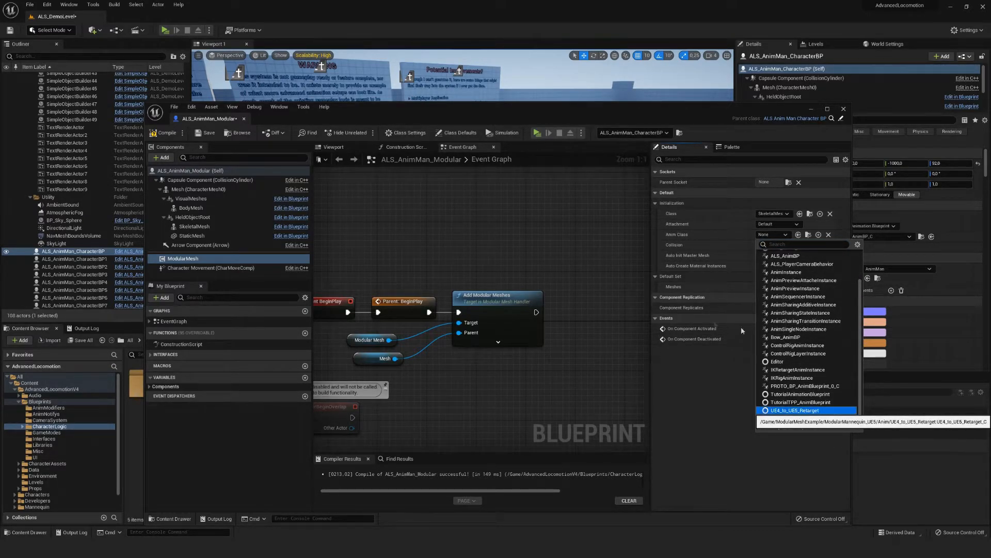
click(794, 410)
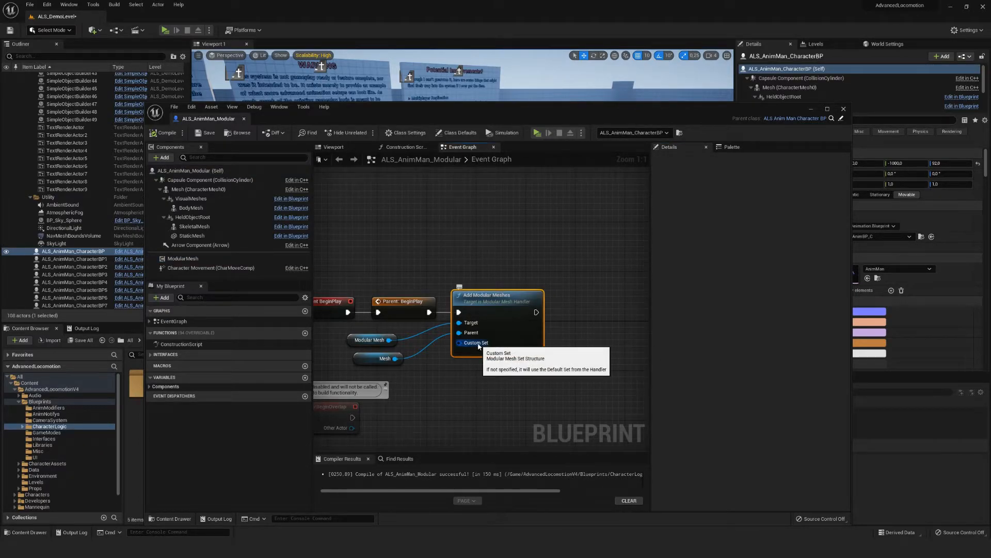
click(183, 258)
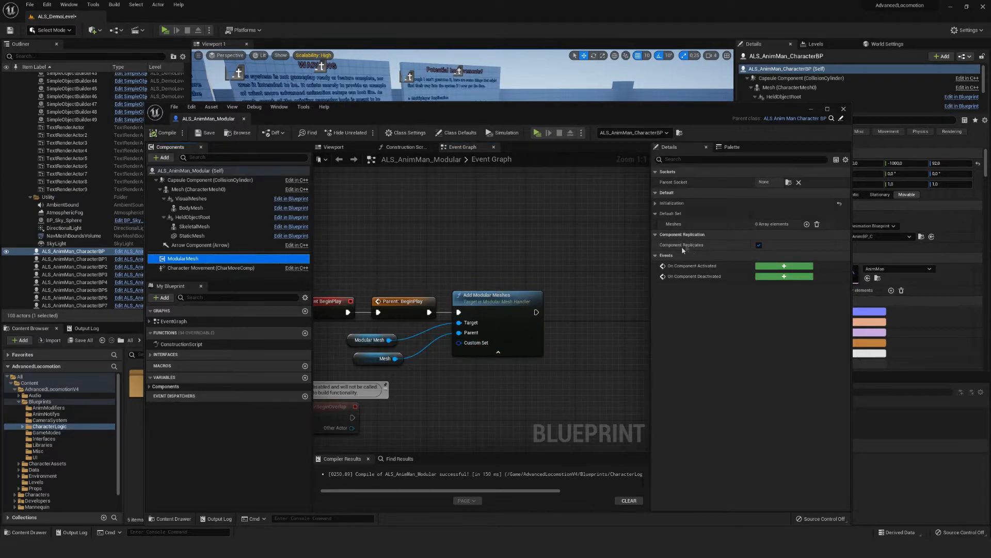
click(807, 224)
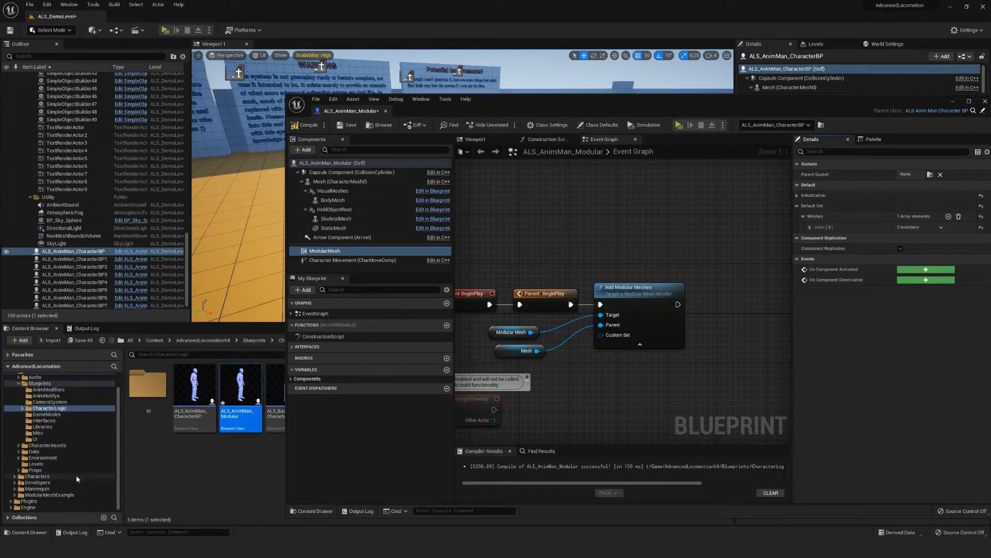
- Tag the first default mesh entry with a new ModularMeshes gameplay tag
click(50, 495)
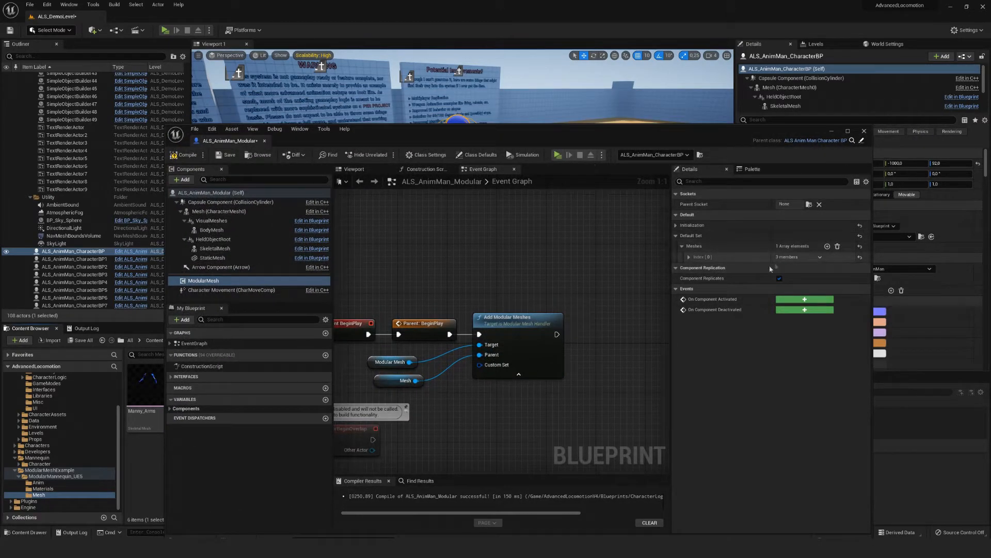
click(689, 257)
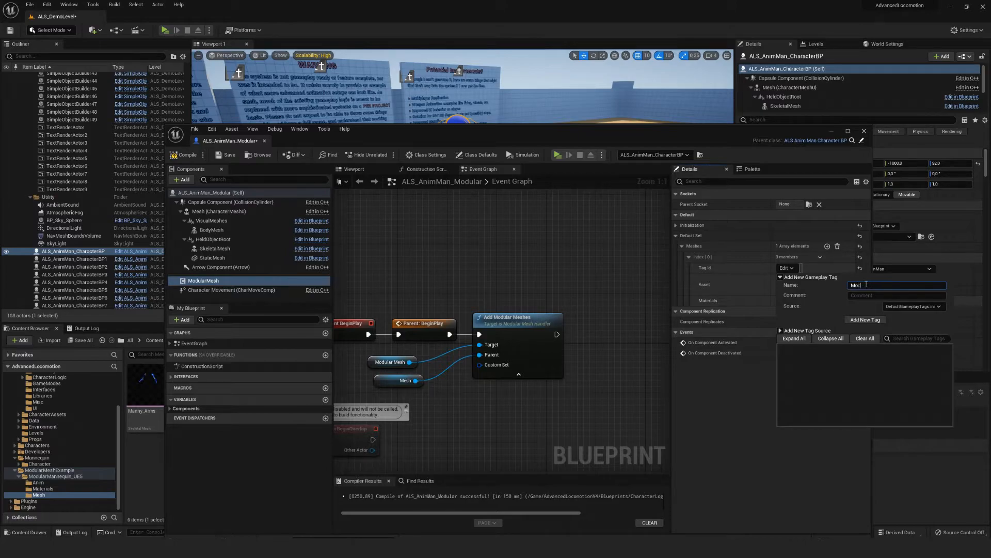
text(ModularMeshes.)
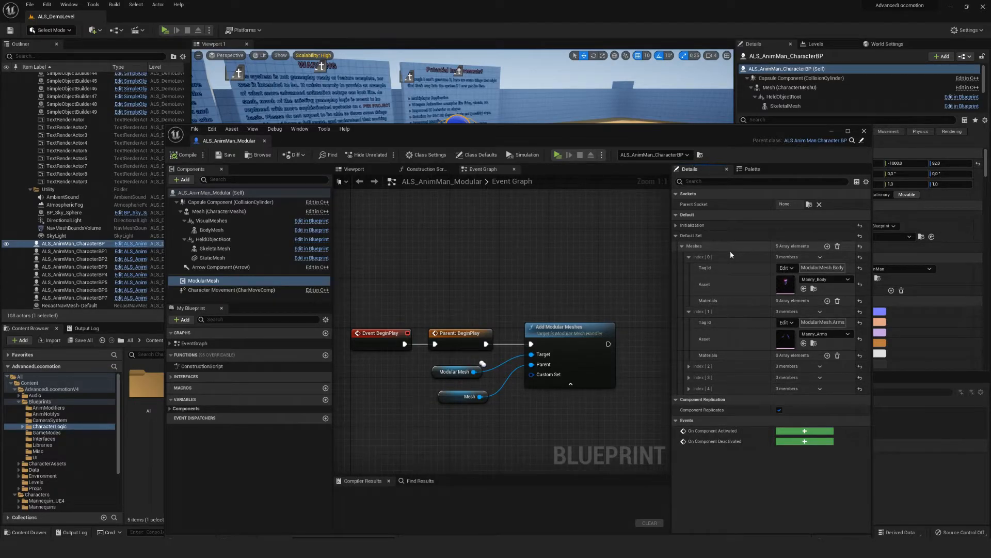
mouse_move(709, 303)
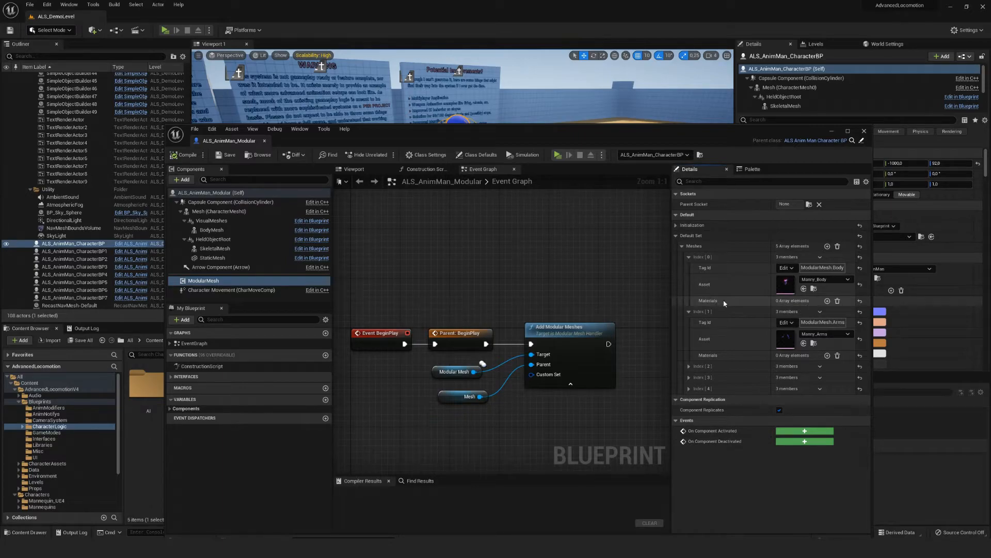
mouse_move(709, 300)
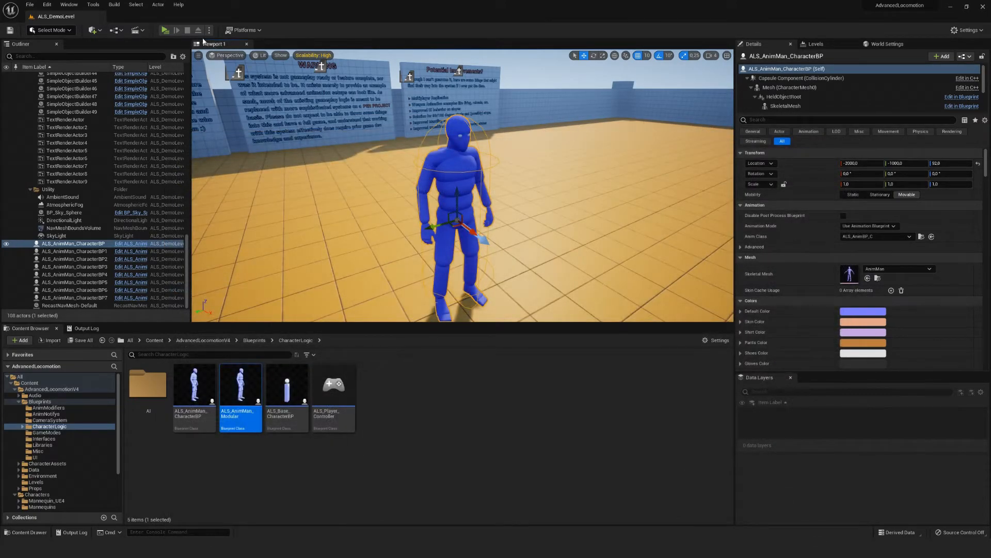
click(163, 30)
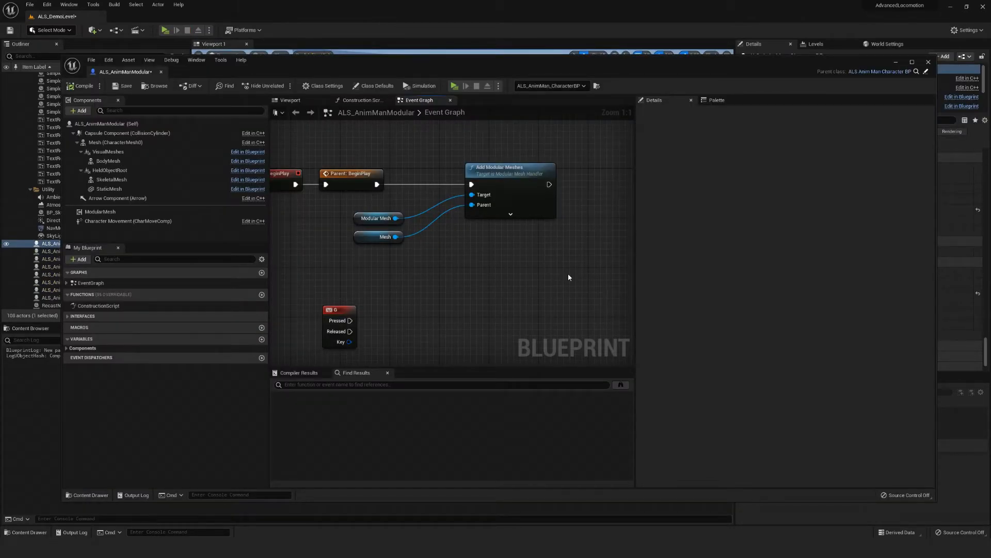
mouse_move(504, 259)
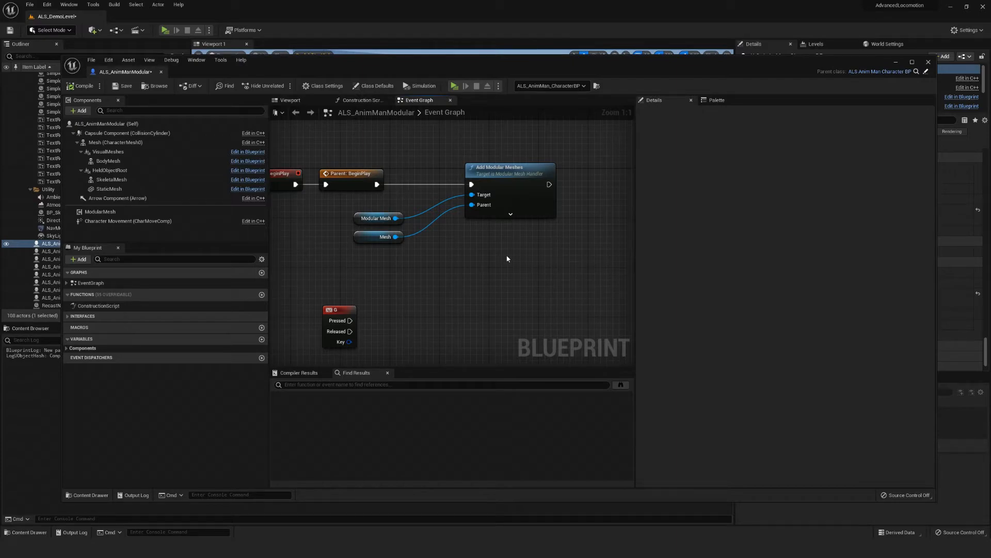
mouse_move(505, 257)
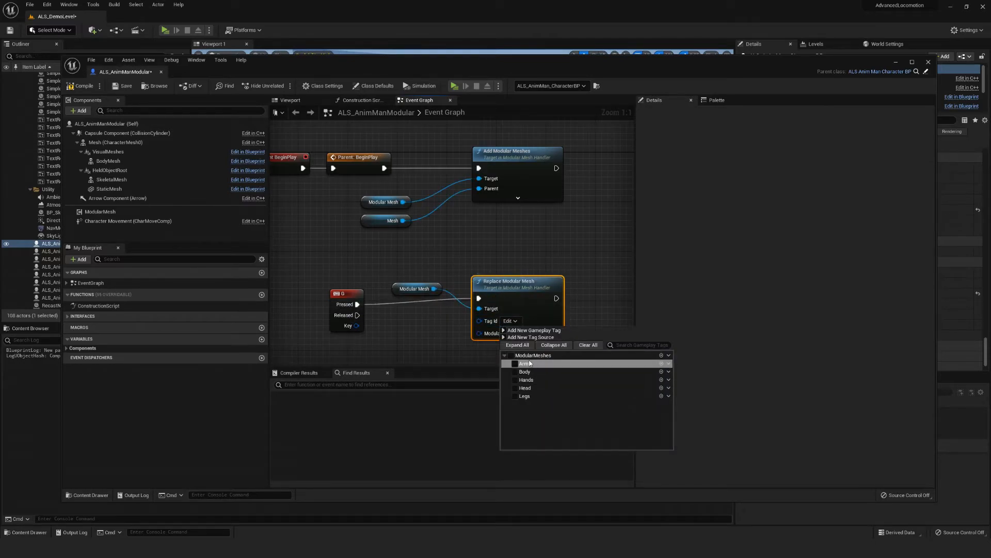
- Set Replace Modular Mesh to swap the Body tag to Quinn_Body and play the level to test
click(525, 371)
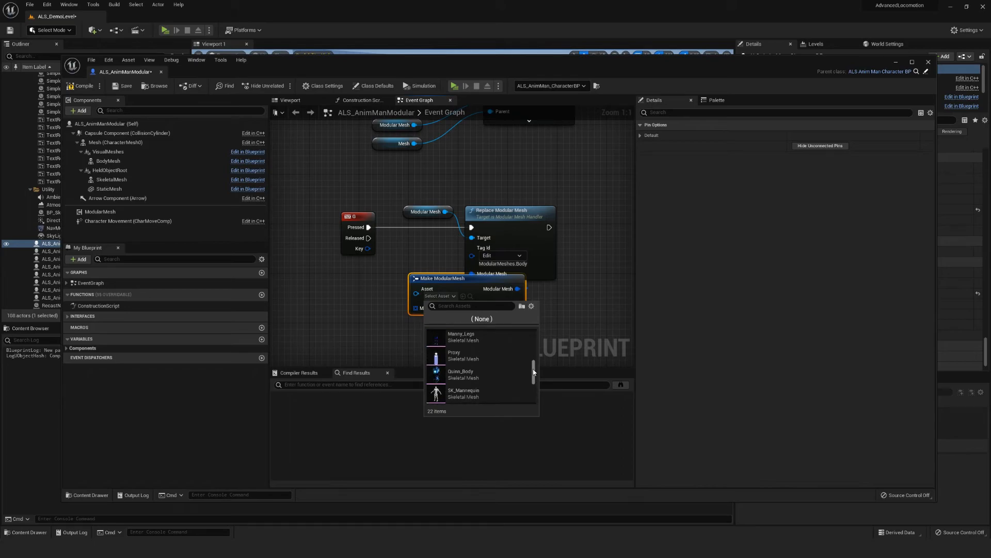
scroll(down, 3)
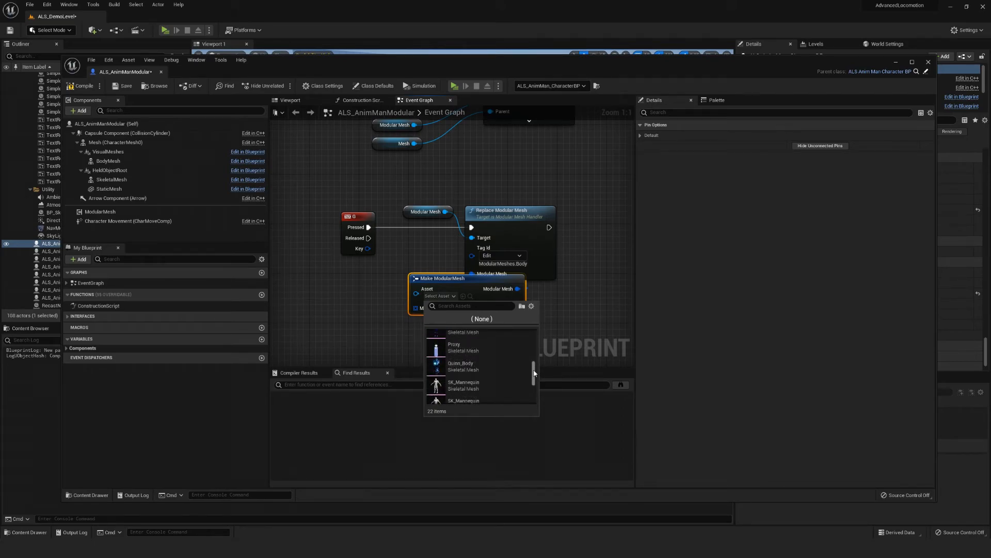
click(460, 366)
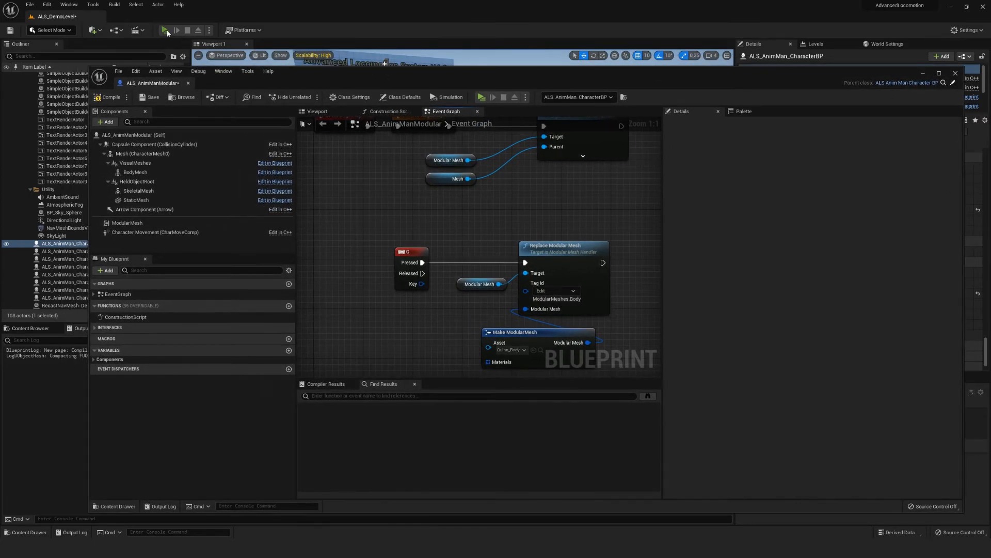
click(166, 30)
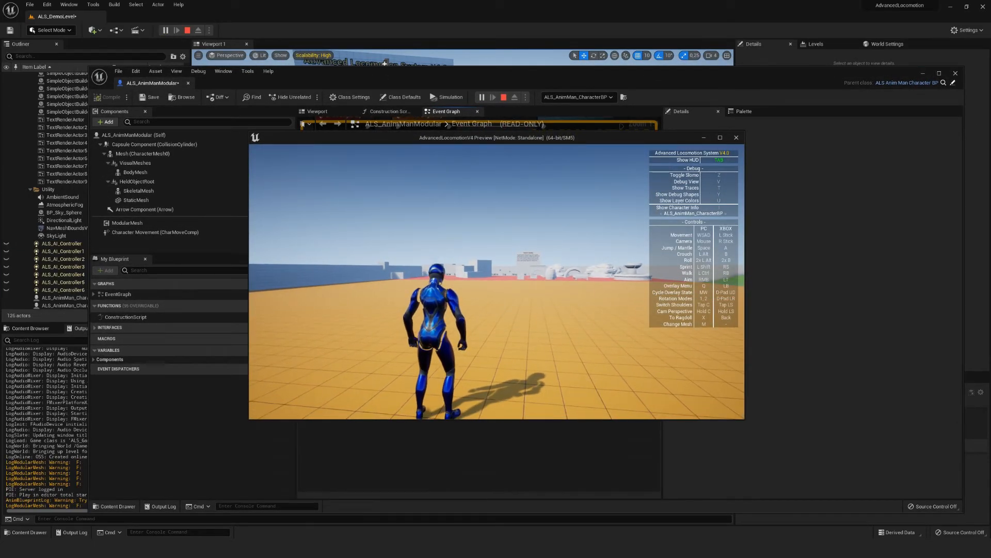